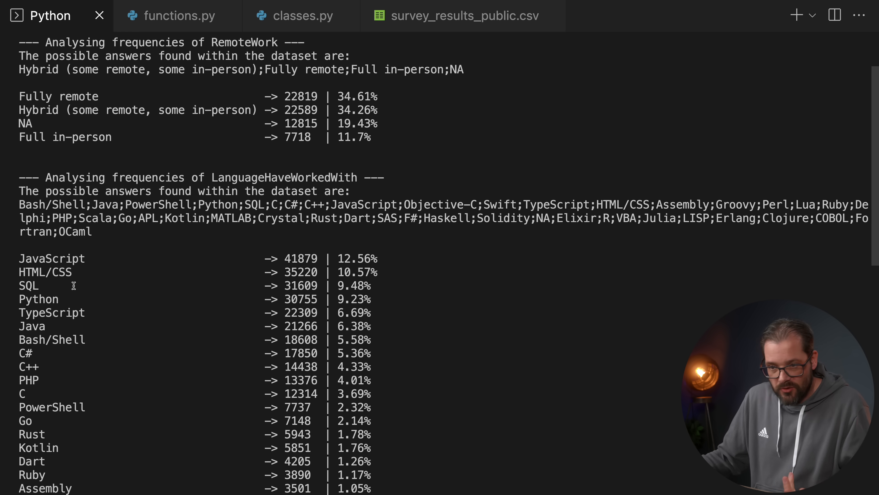
double_click(38, 299)
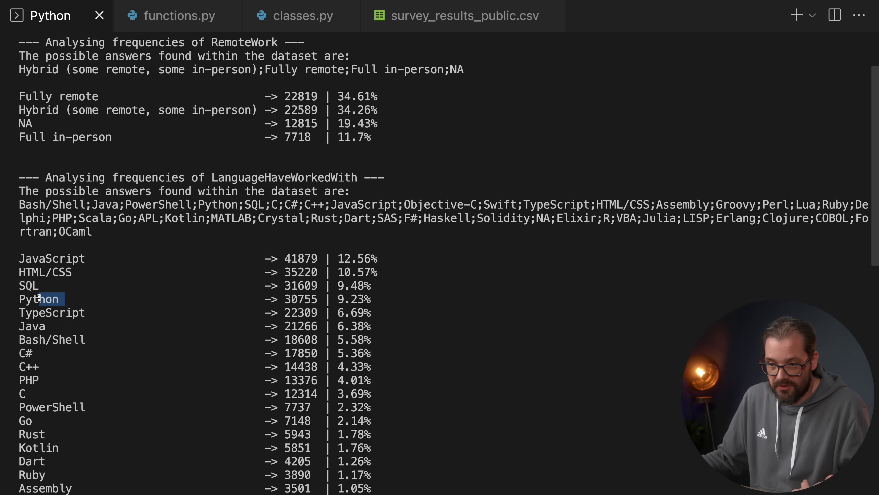